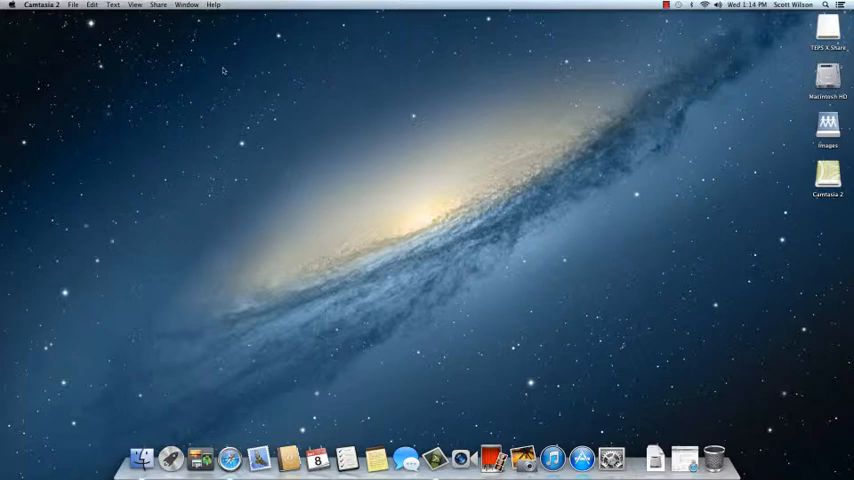
pyautogui.moveTo(141, 457)
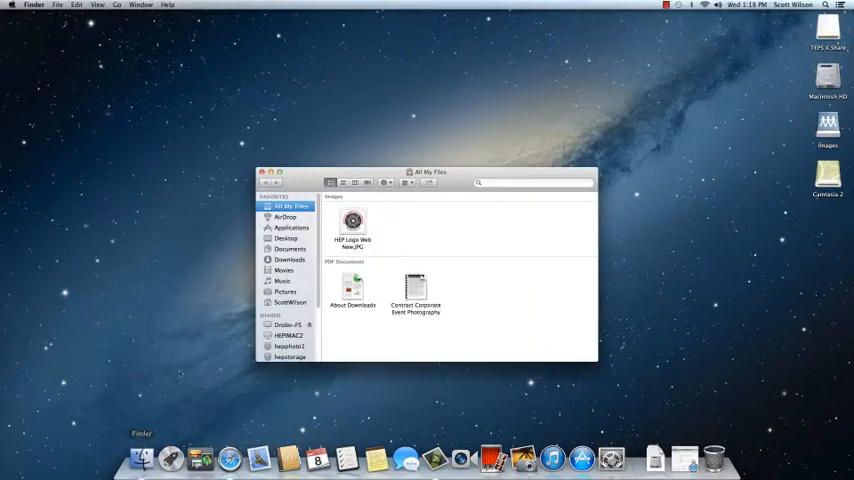
# - Show the Applications folder in the Finder window
pyautogui.click(291, 228)
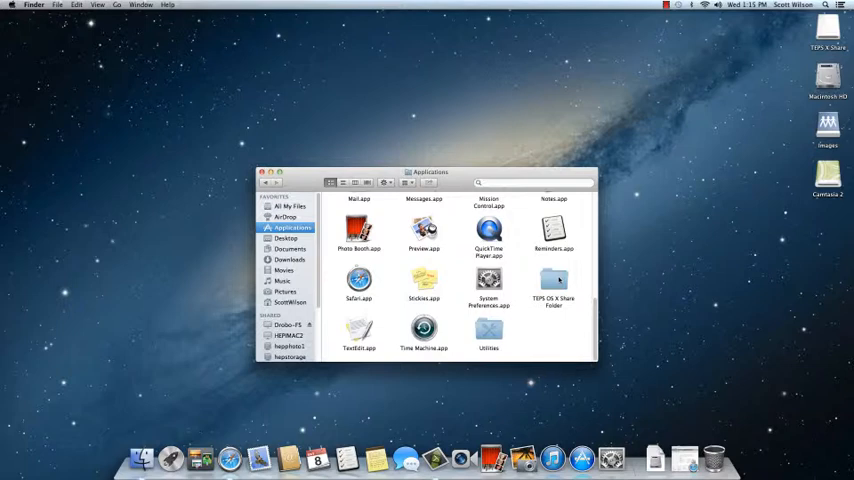
# - Open TEPS OS X Share Folder and scroll down to its Teps apps and TEST IMAGES
pyautogui.doubleClick(553, 280)
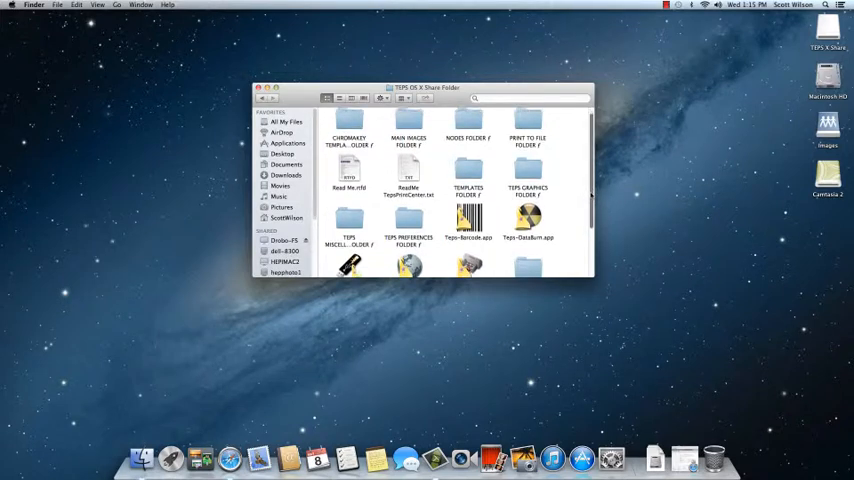
pyautogui.scroll(-3)
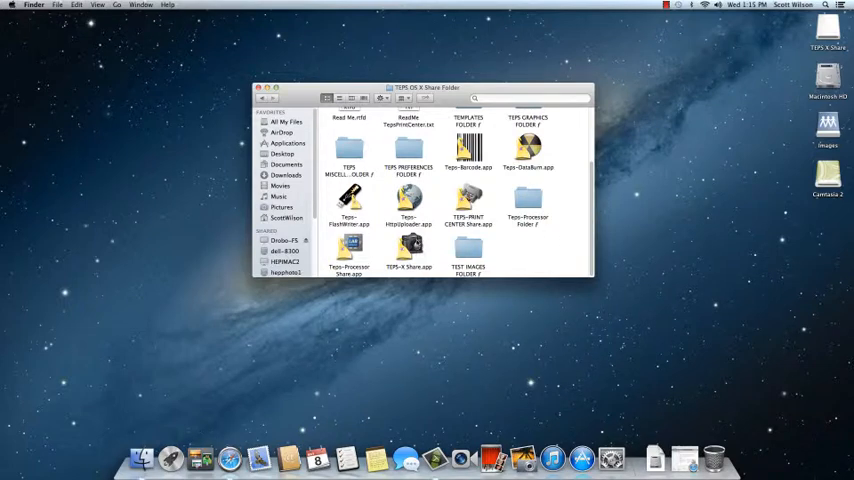
# - Add Teps-X Share, Teps-Processor Share and TEPS-PRINT CENTER Share apps to the Dock
pyautogui.click(408, 248)
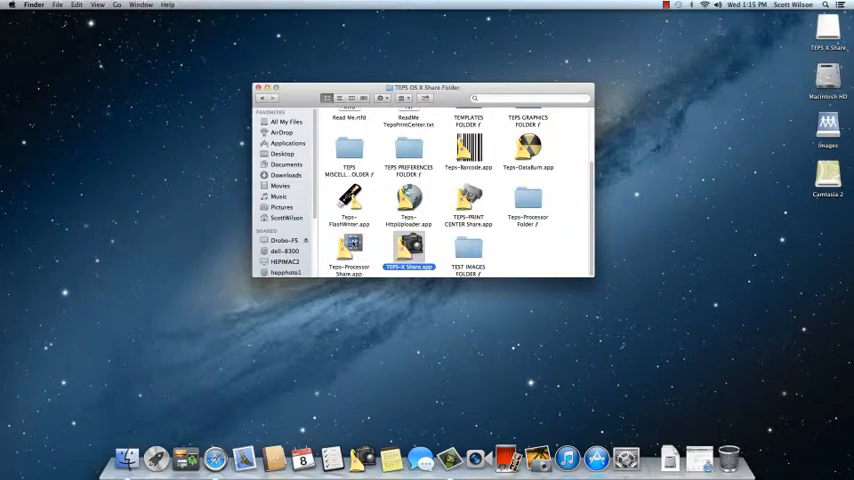
pyautogui.click(349, 247)
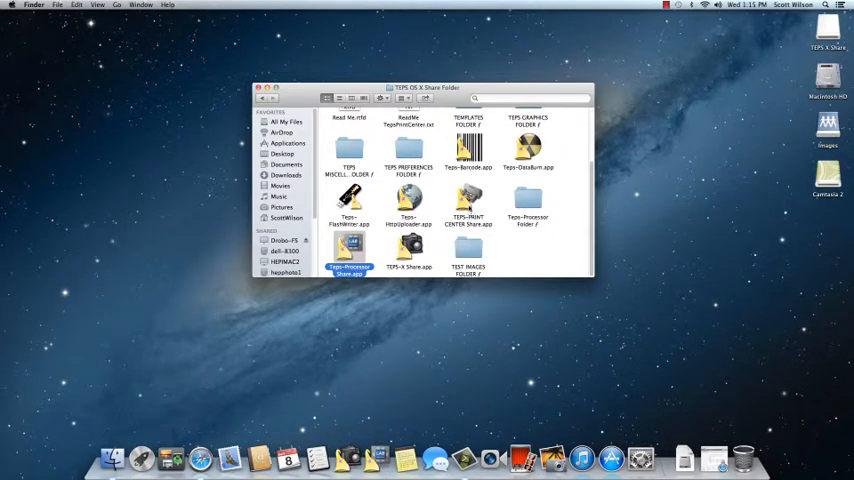
pyautogui.click(468, 205)
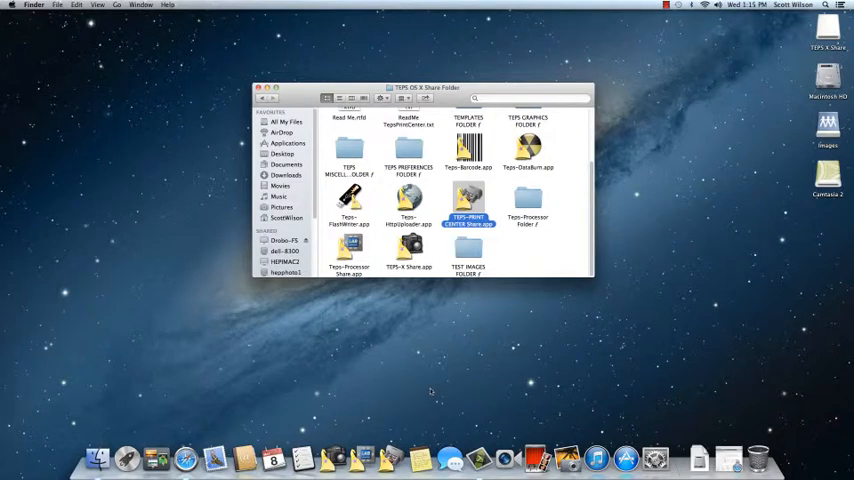
pyautogui.moveTo(378, 208)
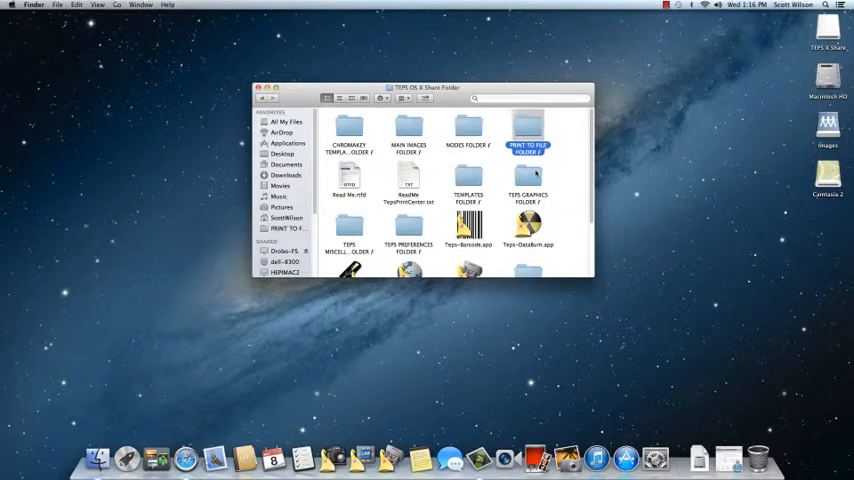
# - Add PRINT TO FILE, TEPS GRAPHICS and Teps-Processor folders to Finder Favorites
pyautogui.click(528, 190)
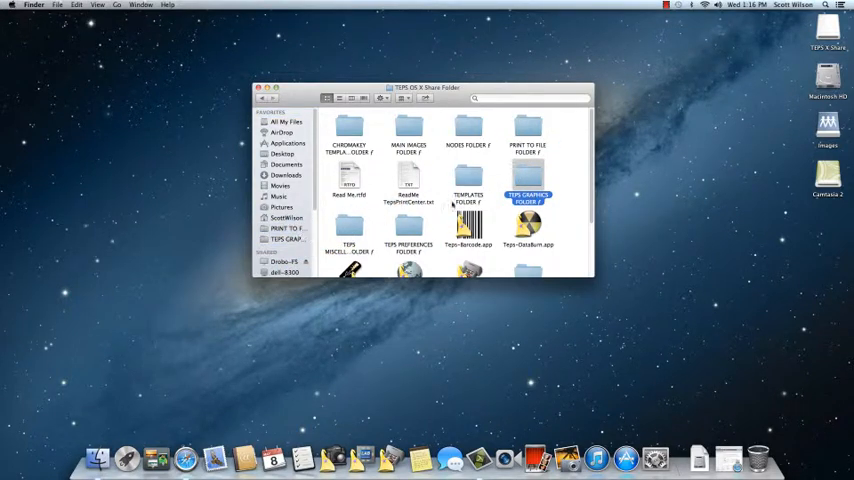
pyautogui.scroll(-3)
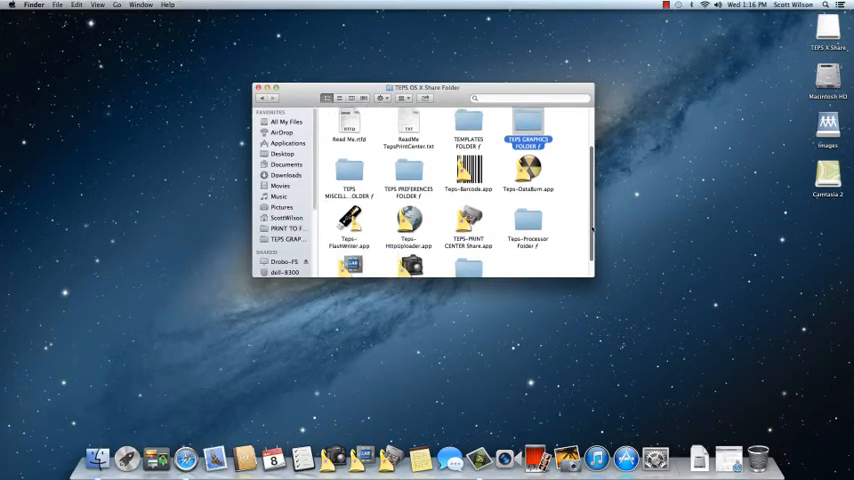
pyautogui.scroll(-3)
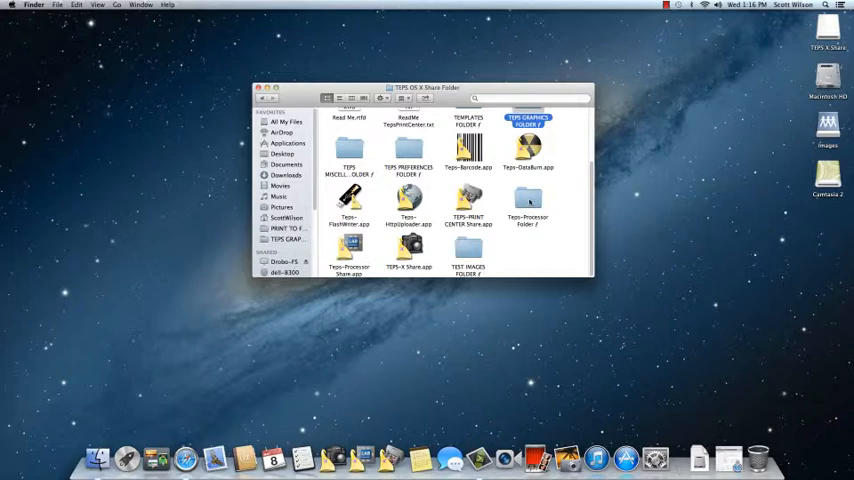
pyautogui.click(528, 205)
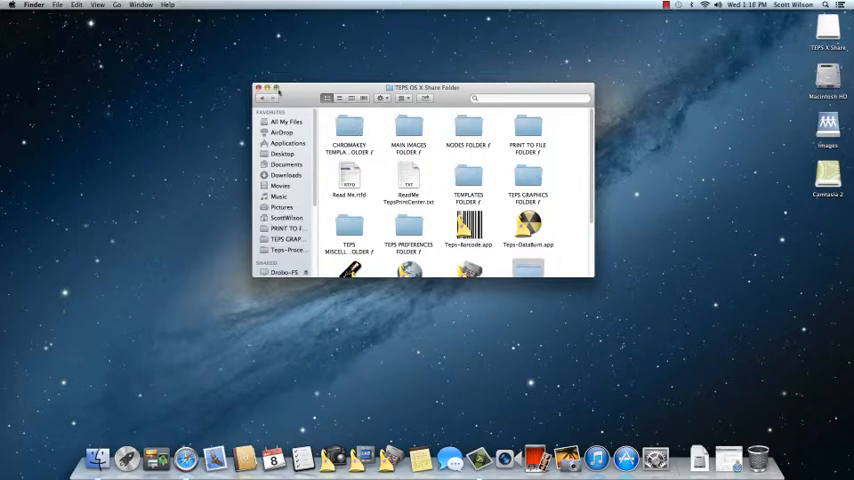
# - In a fresh Finder window, verify the Teps-Processor favourite, then show Applications
pyautogui.click(259, 88)
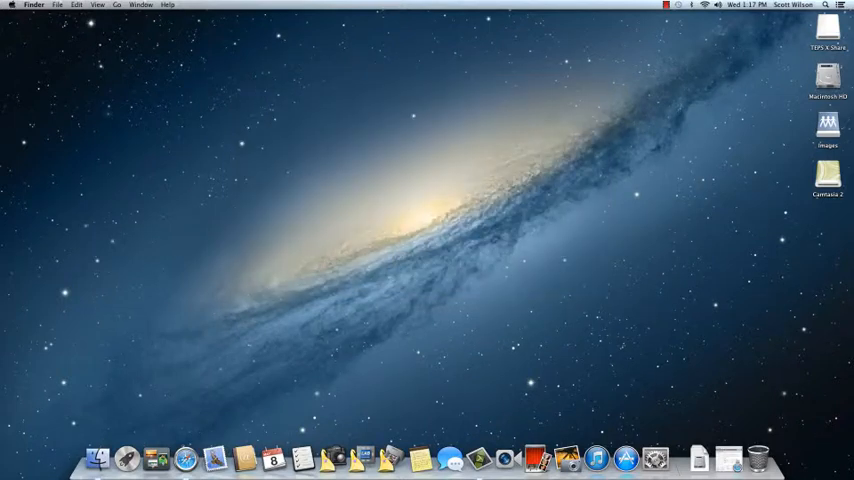
pyautogui.click(98, 458)
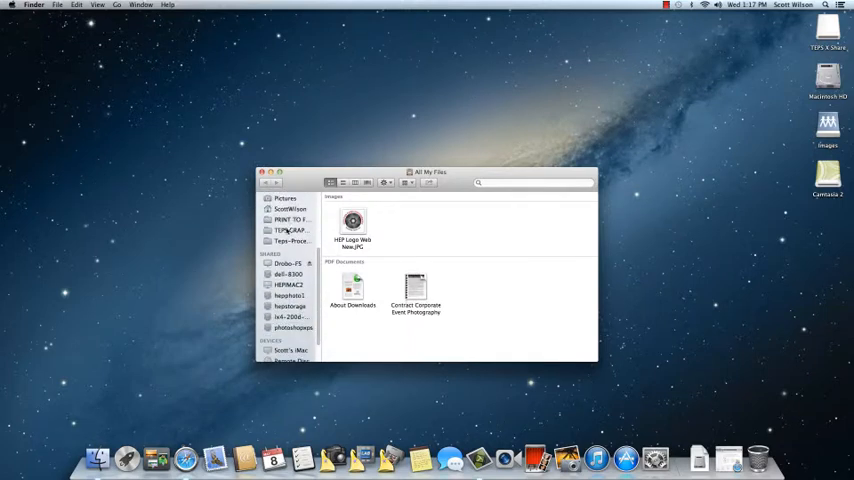
pyautogui.click(290, 230)
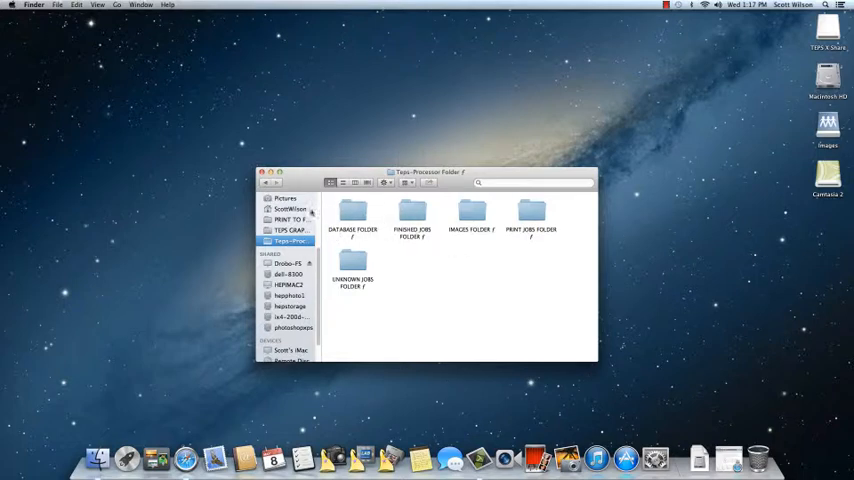
pyautogui.click(290, 230)
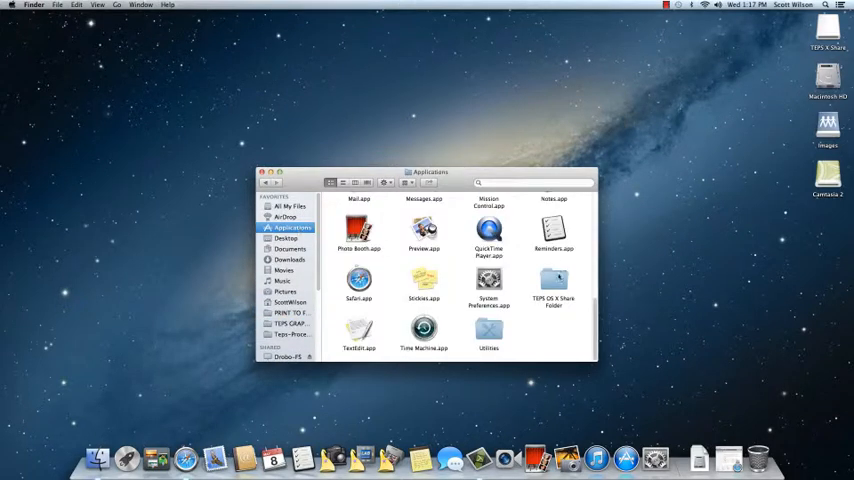
# - Open TEPS OS X Share Folder and add it and CHROMAKEY TEMPLATES to Favorites
pyautogui.click(554, 280)
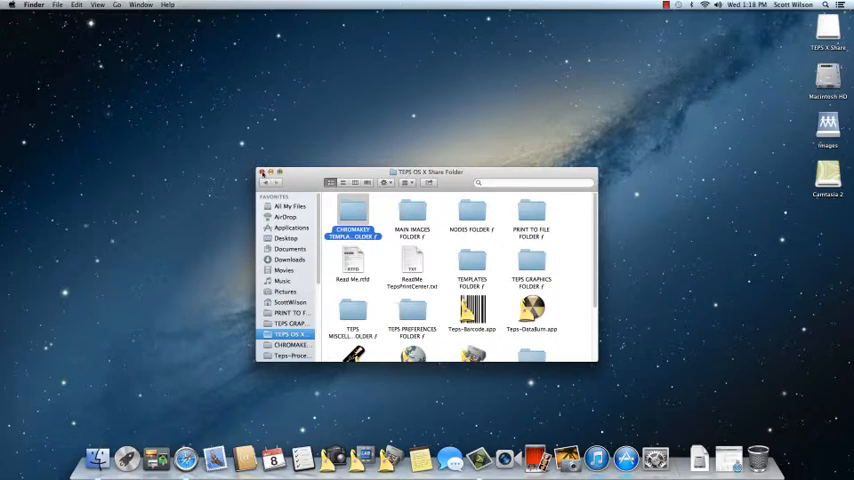
# - Close the Finder window showing TEPS OS X Share Folder
pyautogui.click(262, 172)
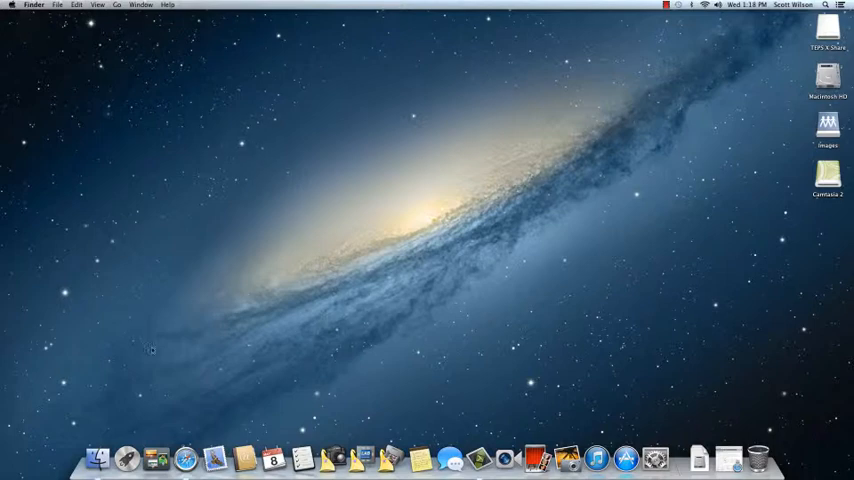
pyautogui.moveTo(154, 458)
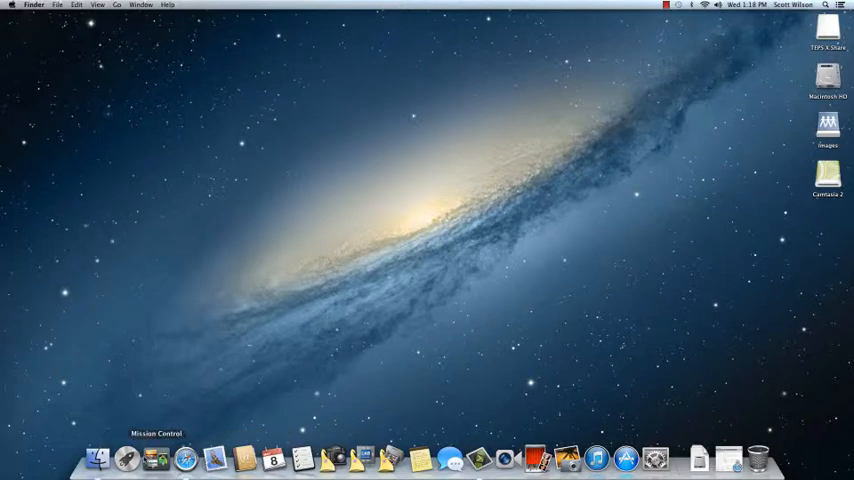
pyautogui.moveTo(330, 458)
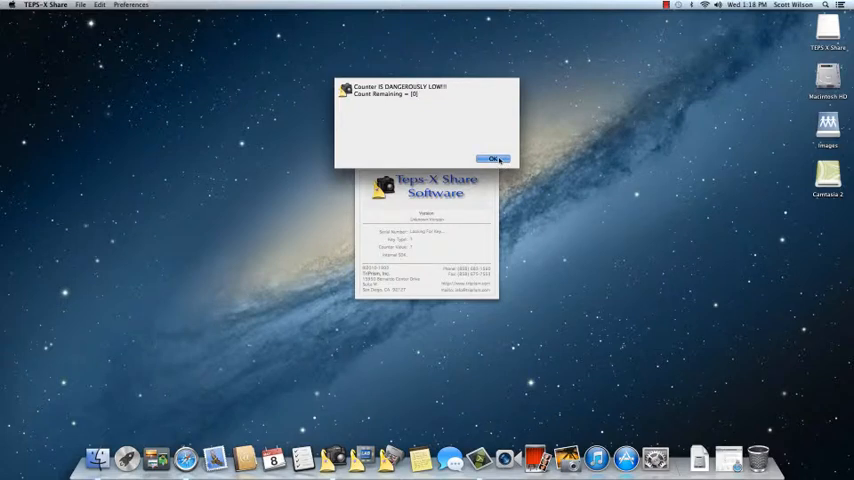
# - Dismiss the 'Counter IS DANGEROUSLY LOW' alert with OK
pyautogui.click(491, 159)
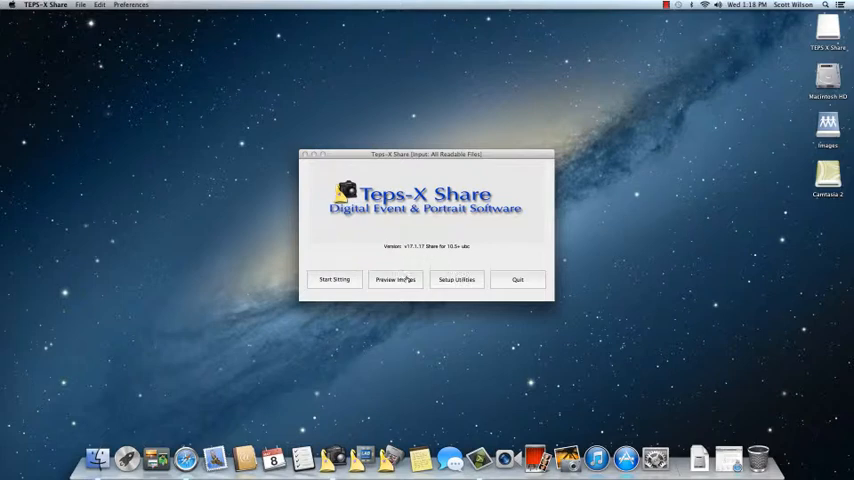
pyautogui.moveTo(440, 263)
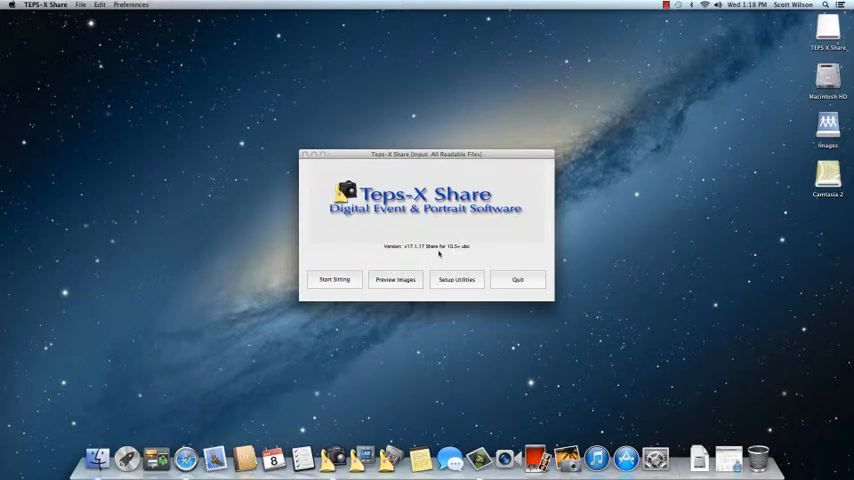
pyautogui.moveTo(393, 231)
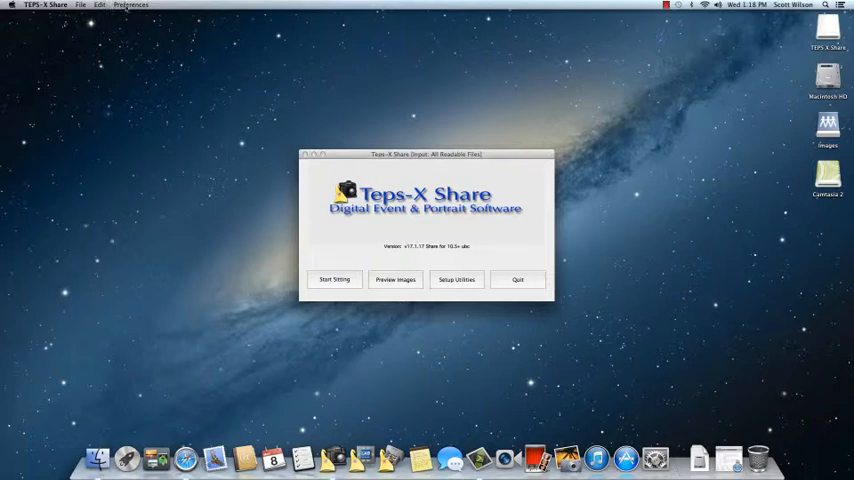
# - In TEPS Settings, set Source to Camera and Type to Nikon, and apply
pyautogui.click(131, 5)
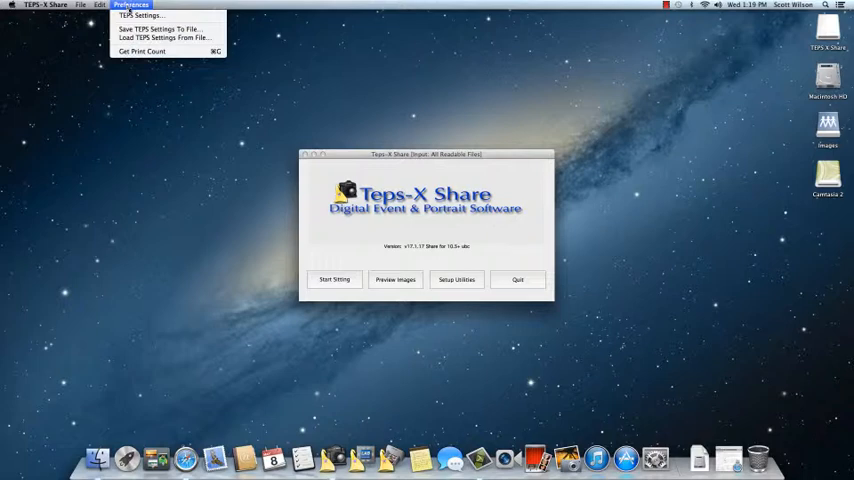
pyautogui.click(139, 15)
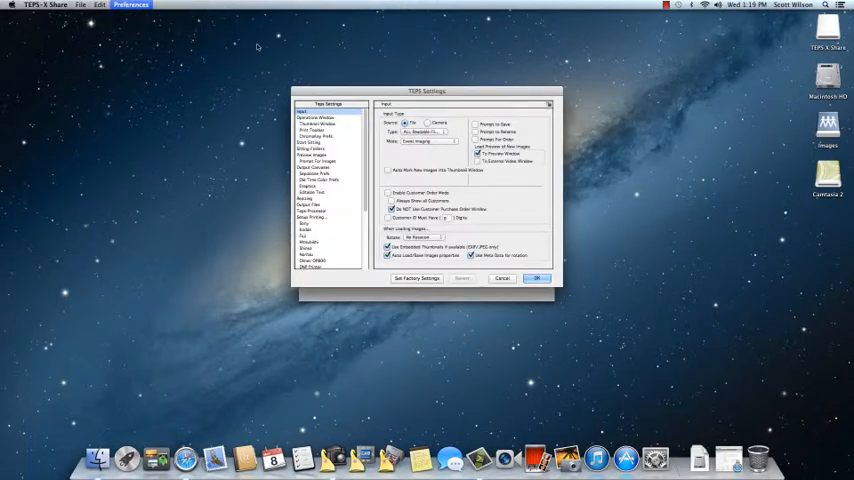
pyautogui.moveTo(378, 90)
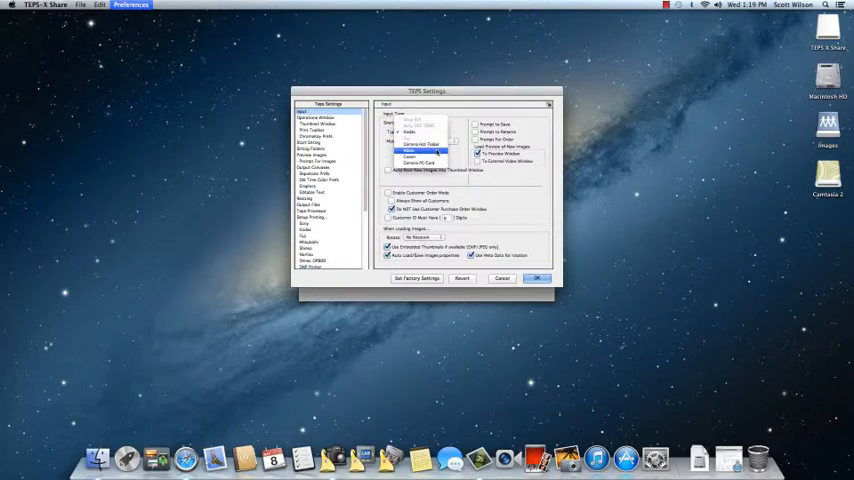
pyautogui.click(425, 141)
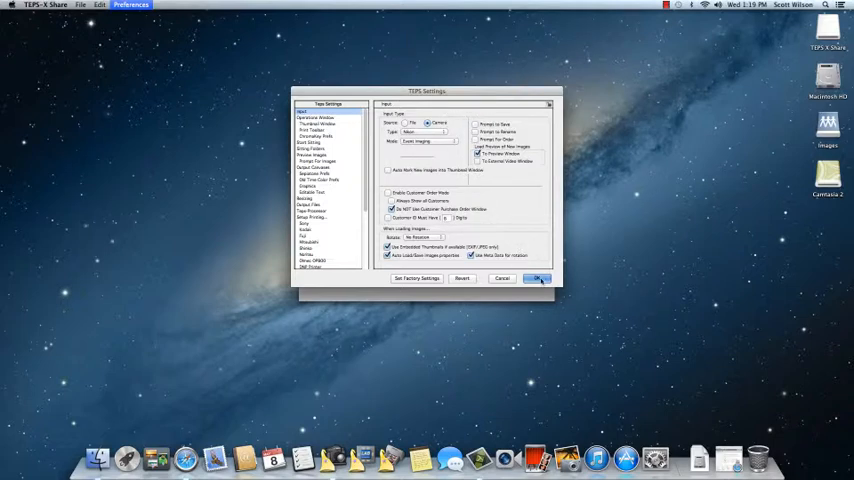
pyautogui.click(538, 278)
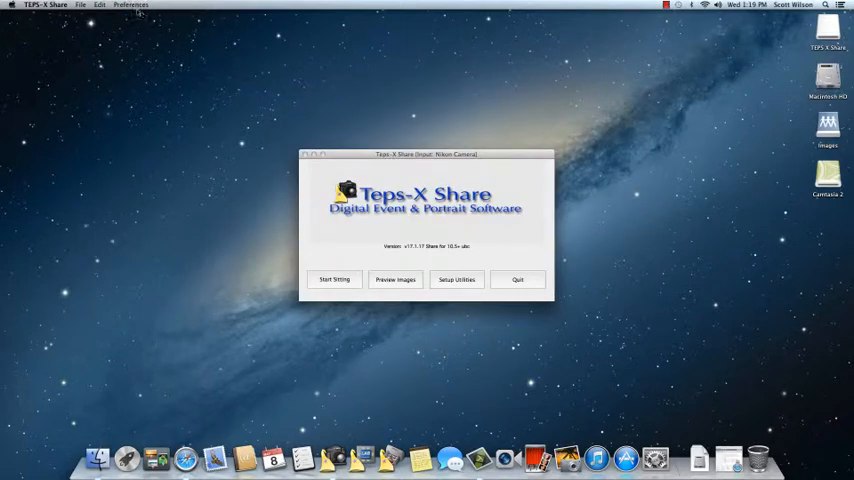
# - Save TEPS settings to a file named with 05/09/2013 in TEPS PREFERENCES FOLDER
pyautogui.click(131, 5)
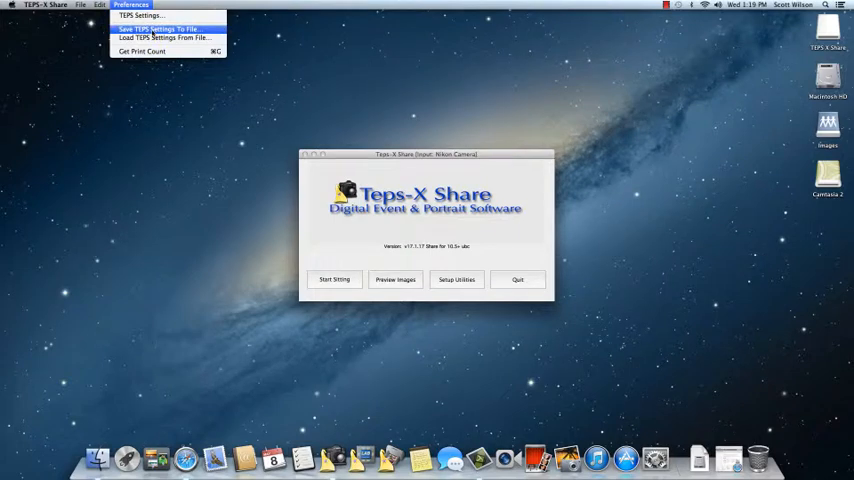
pyautogui.click(158, 29)
pyautogui.write('TEPS-X Share v17.1.17 05/')
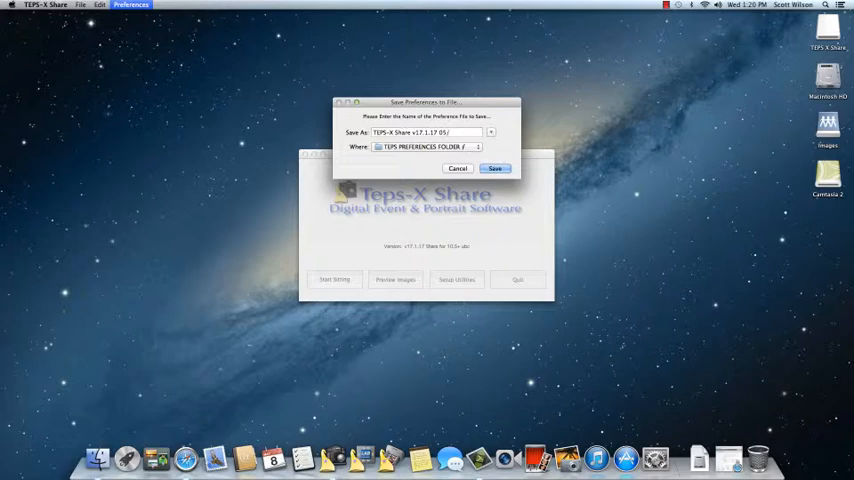
pyautogui.write('09')
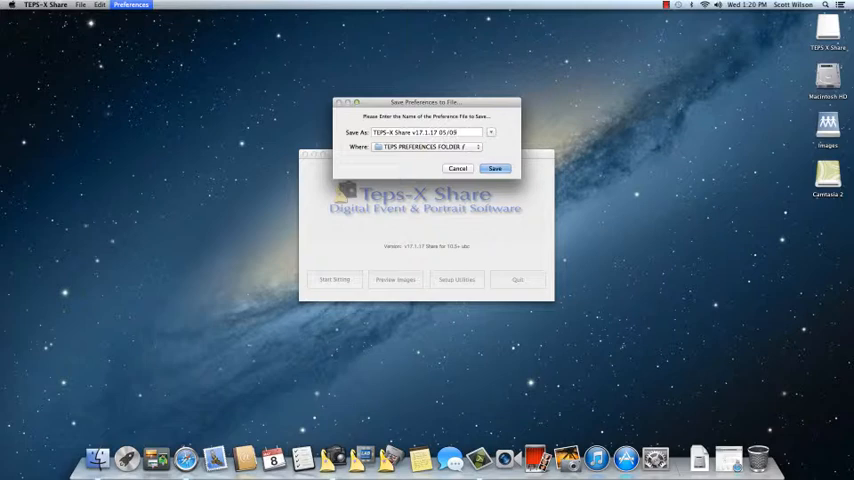
pyautogui.write('/2013')
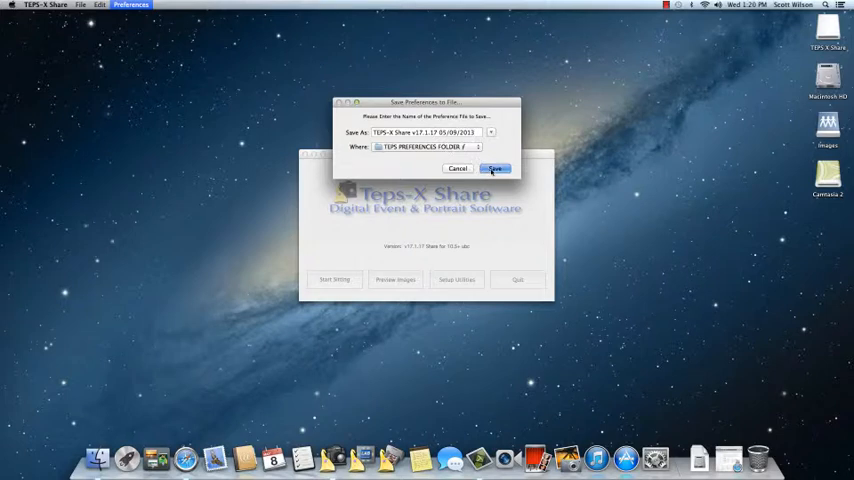
pyautogui.click(495, 168)
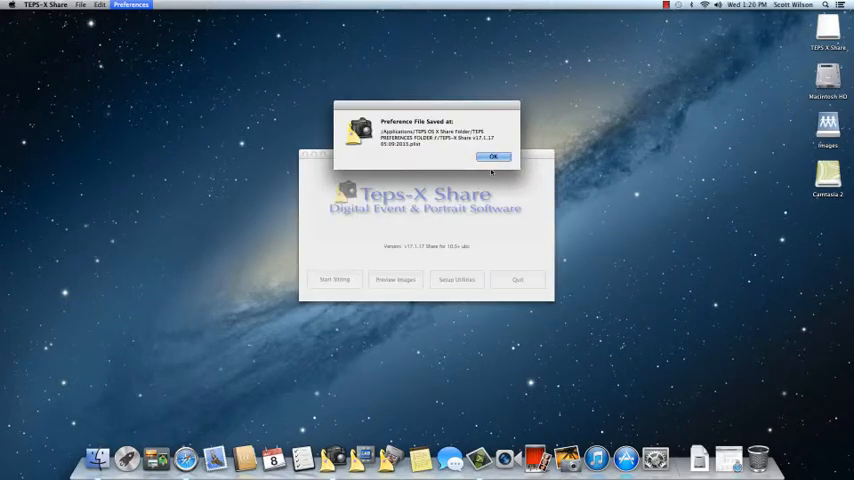
# - Dismiss the 'Preference File Saved at' confirmation to return to the Nikon camera main window
pyautogui.click(492, 157)
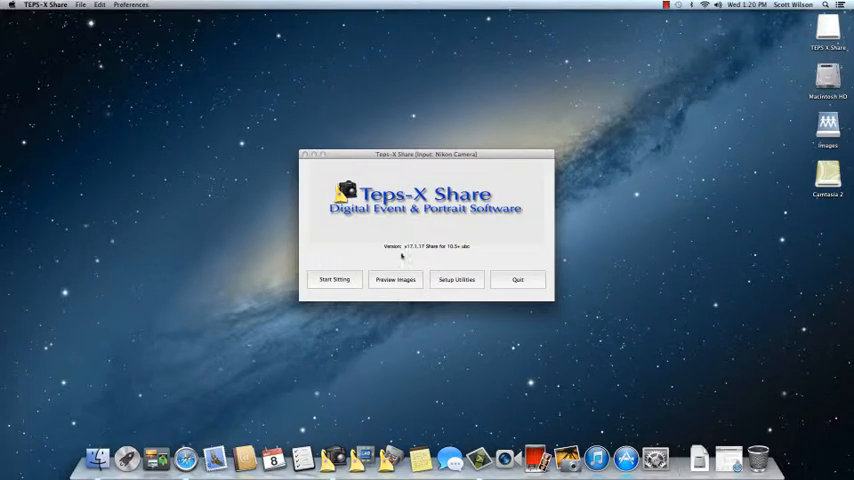
pyautogui.moveTo(480, 220)
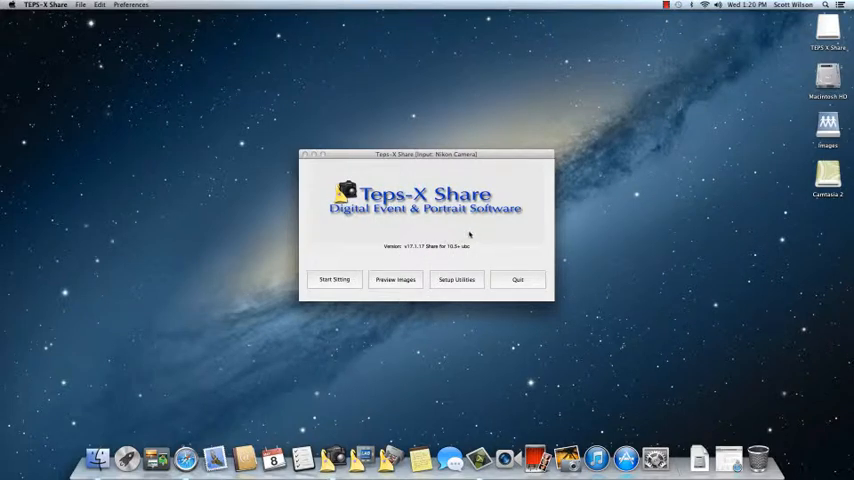
pyautogui.moveTo(216, 76)
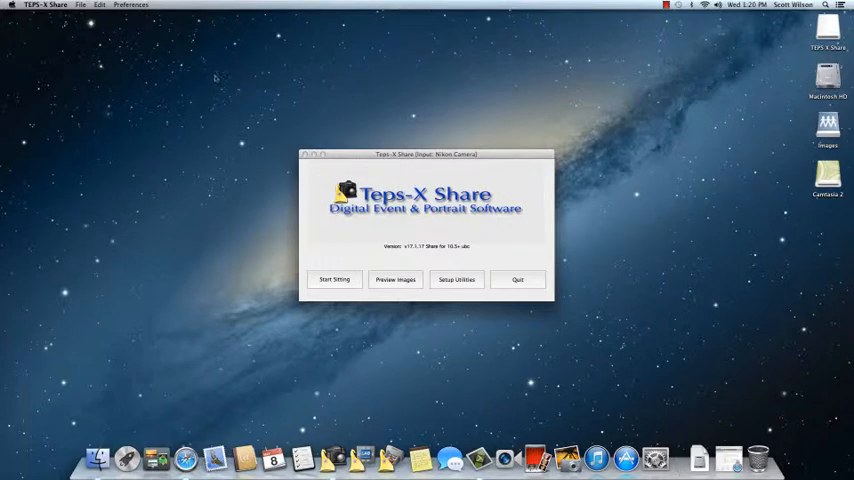
pyautogui.click(131, 5)
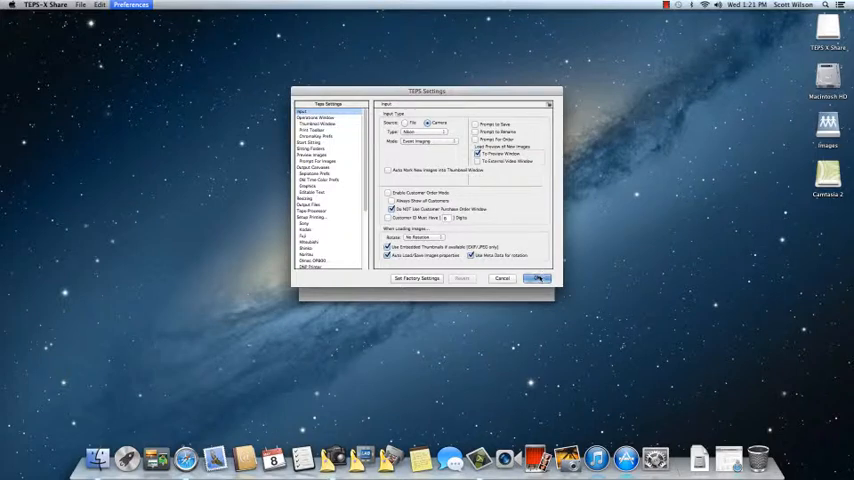
pyautogui.click(537, 278)
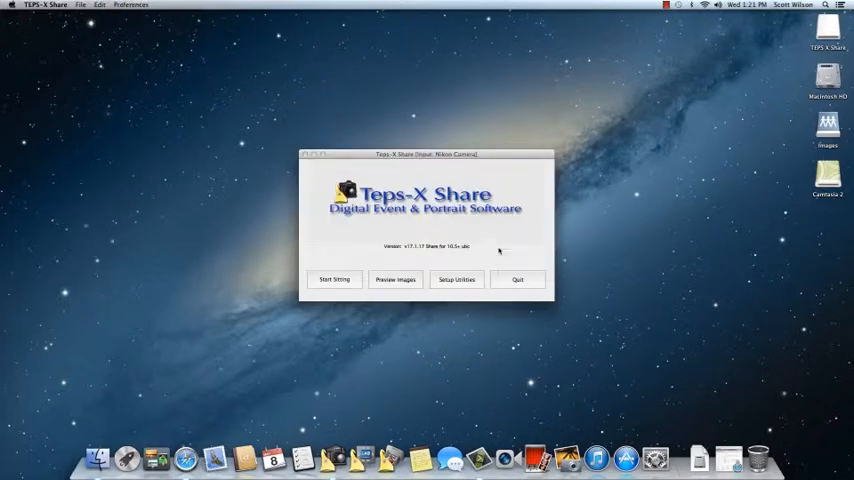